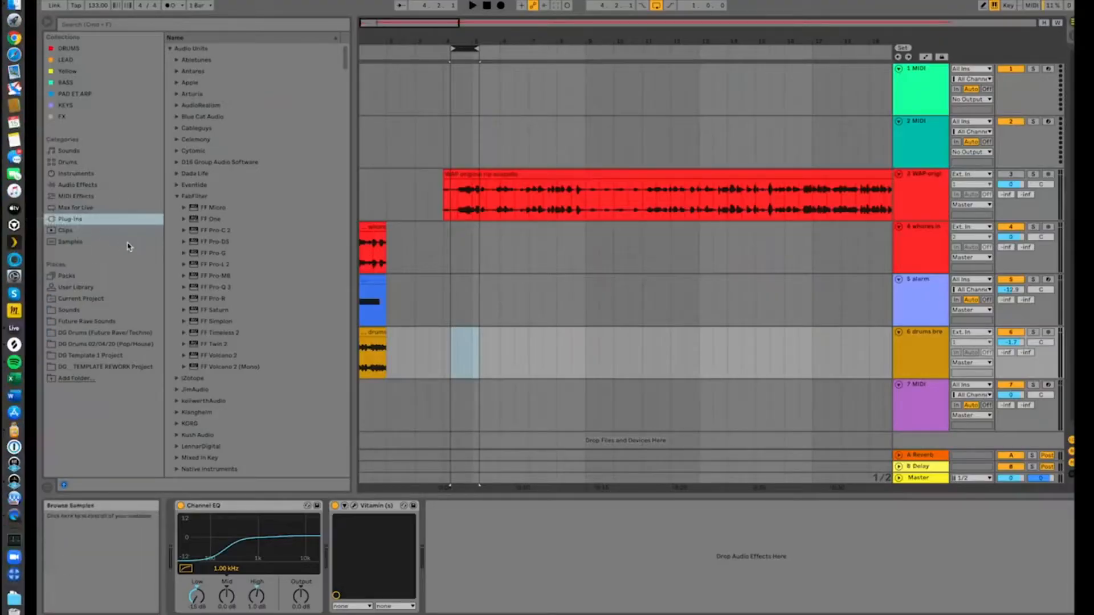
Search 'serum' and load the Xfer Records Serum plug-in onto a new MIDI track.
type("serum")
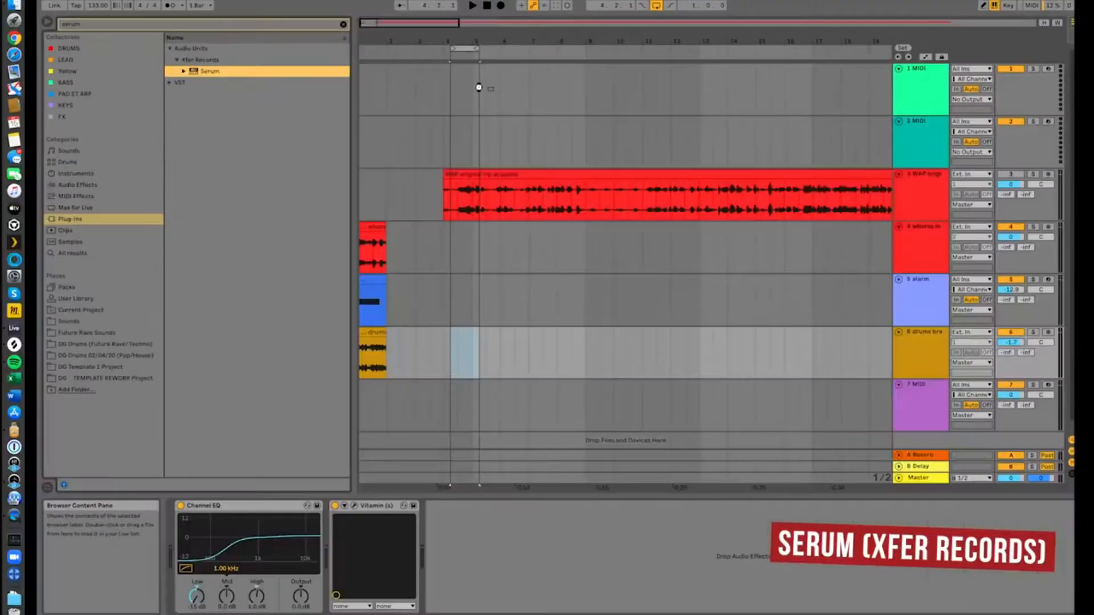
double_click(209, 70)
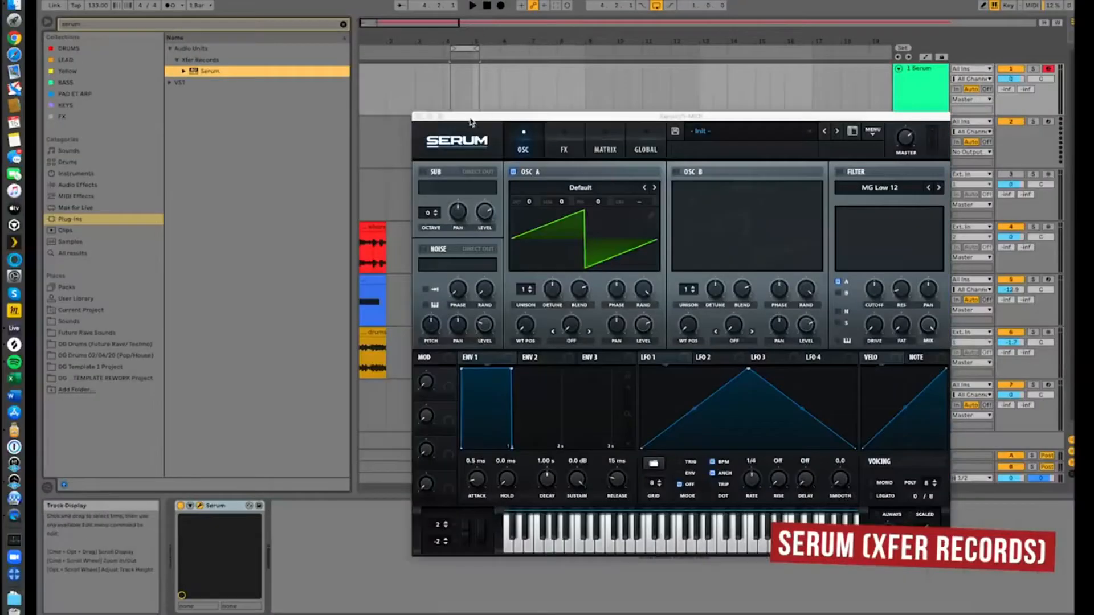